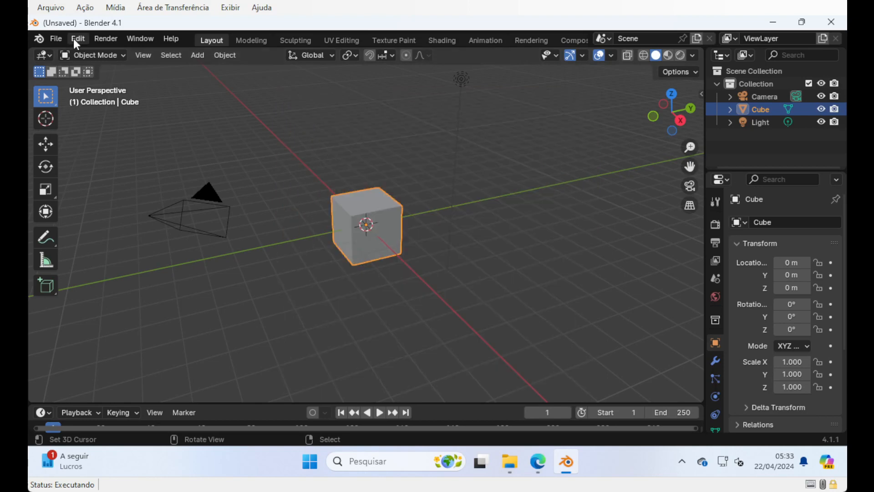
Step: Install B4.1_CEB_4d_Human_FREE_0.30.zip from Desktop\compartilhar\addon via Preferences
click(77, 38)
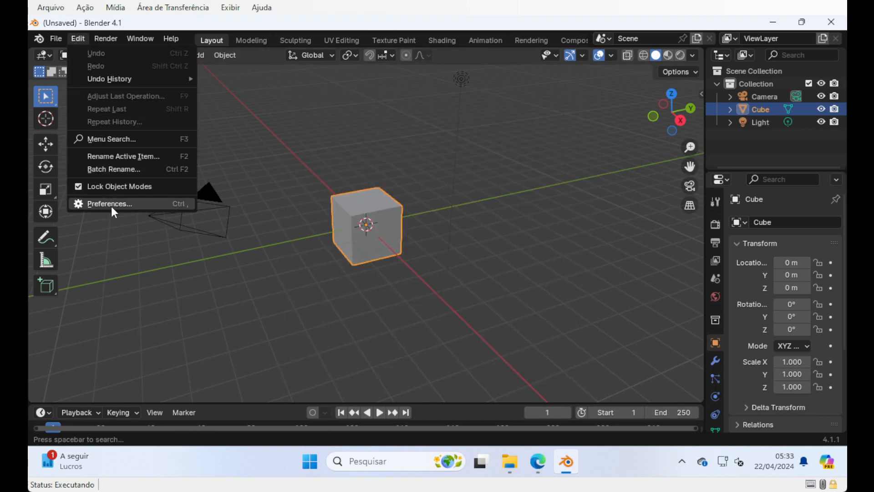
click(108, 204)
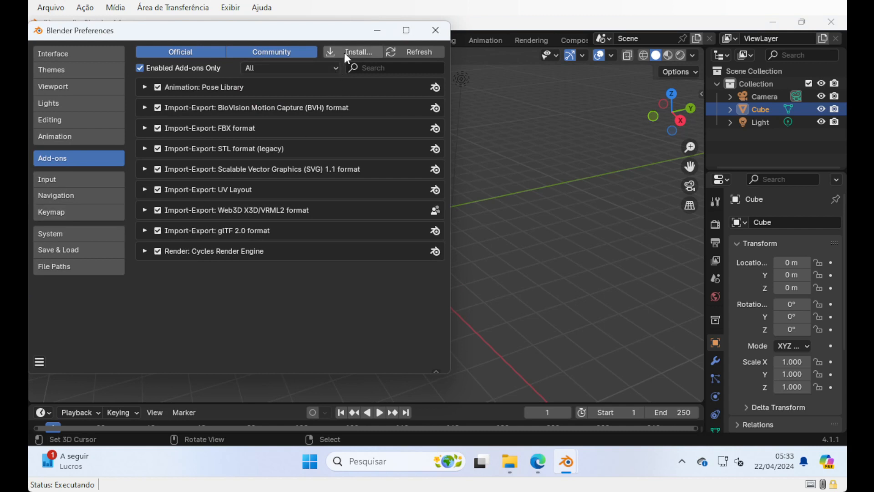
click(359, 52)
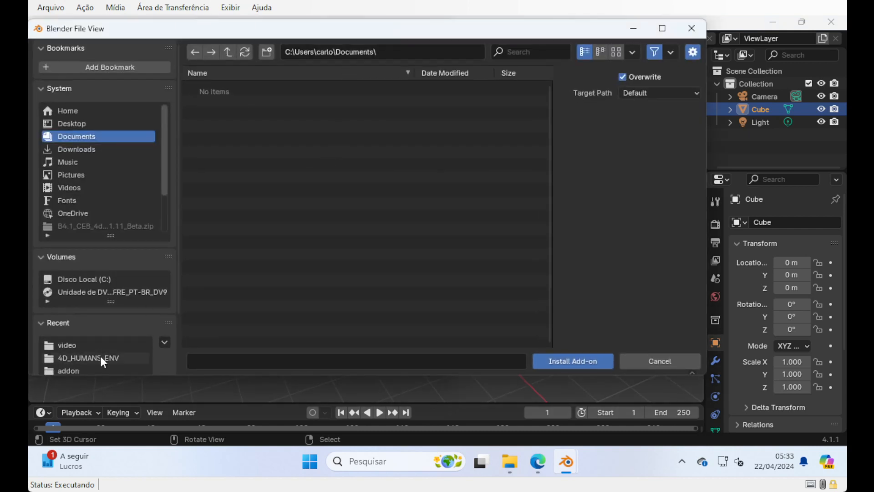
scroll(down, 3)
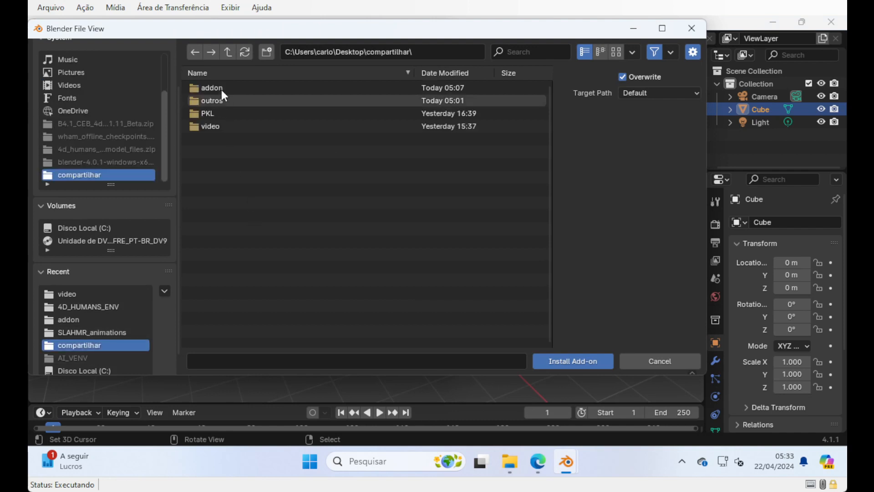
double_click(211, 87)
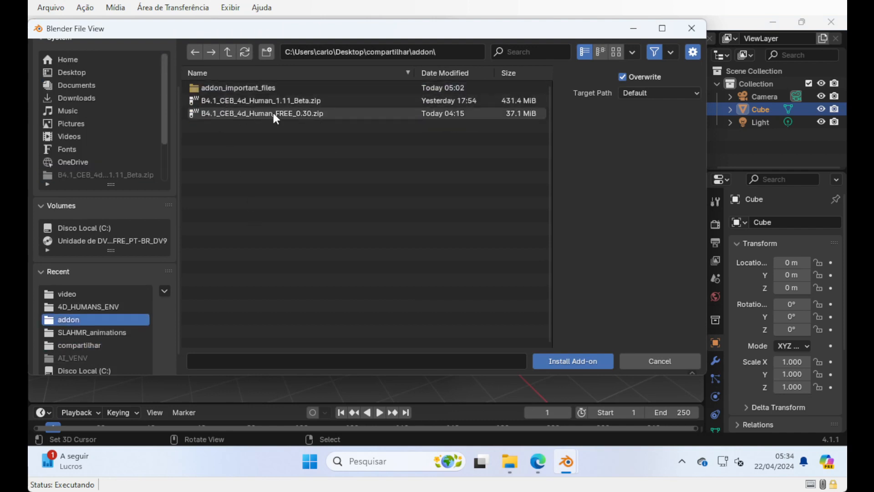
click(572, 361)
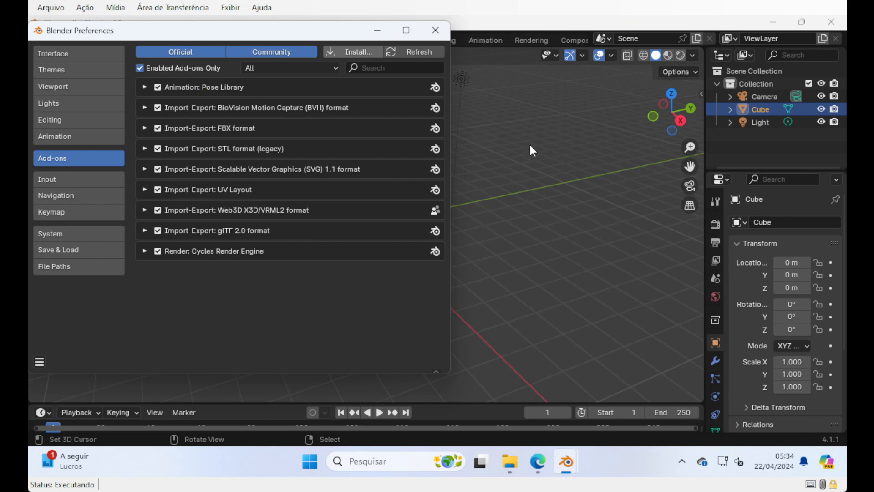
Step: Search add-ons for 'CEB 4D Humans' and enable its checkbox
text(CEB 4D Humans)
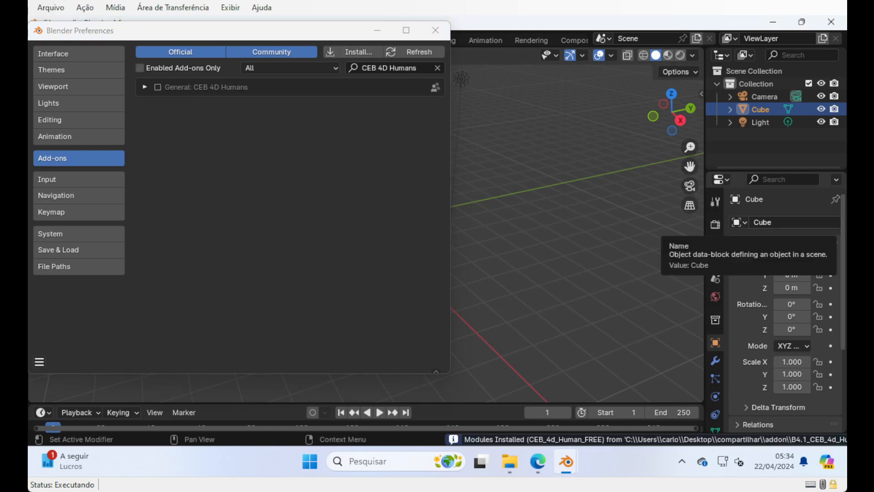
click(158, 86)
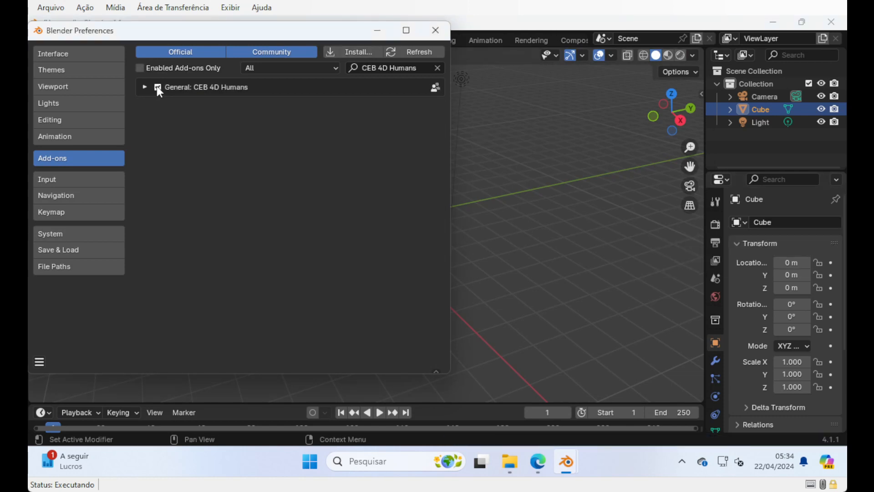
click(436, 31)
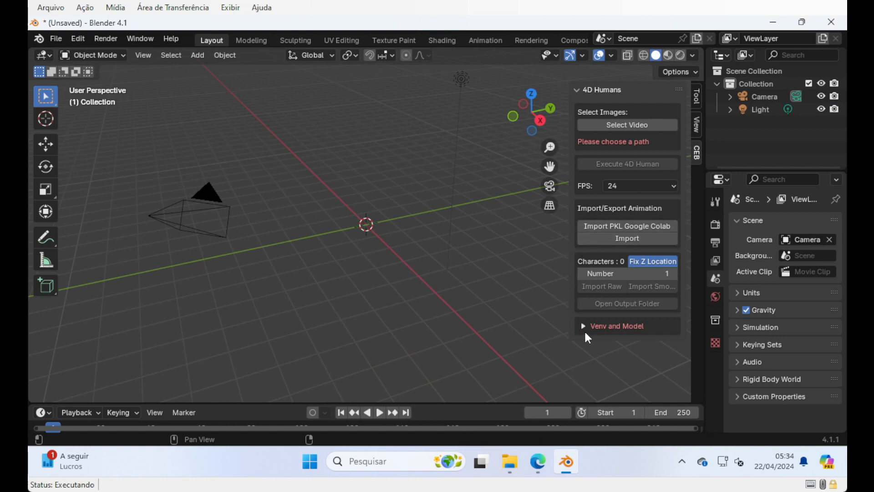
Step: Expand Venv and Model and set the venv path to C:\4D_HUMANS_ENV
click(616, 325)
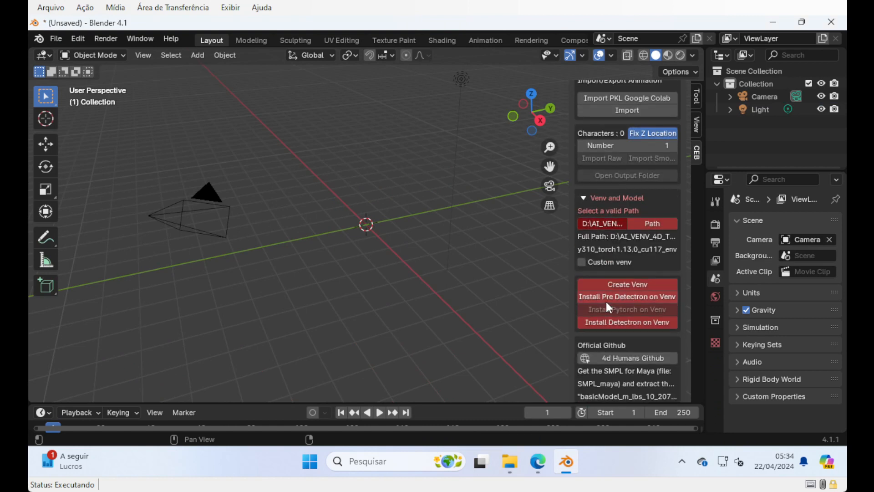
scroll(down, 3)
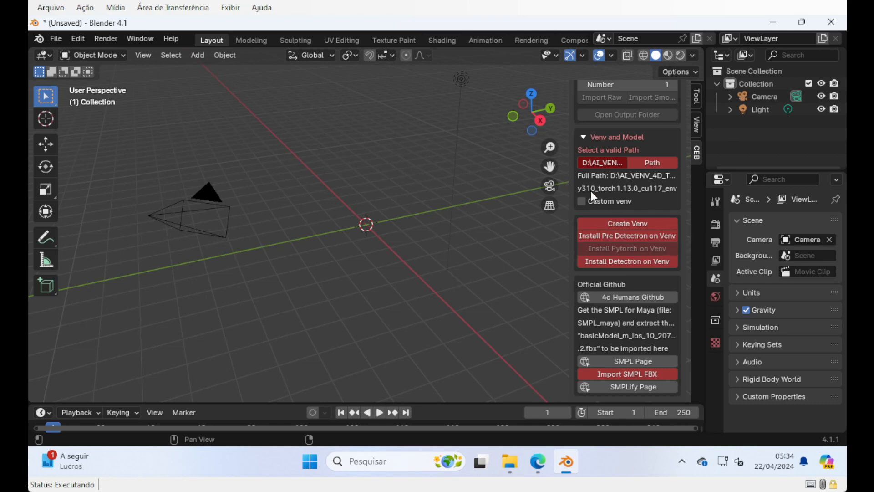
click(651, 162)
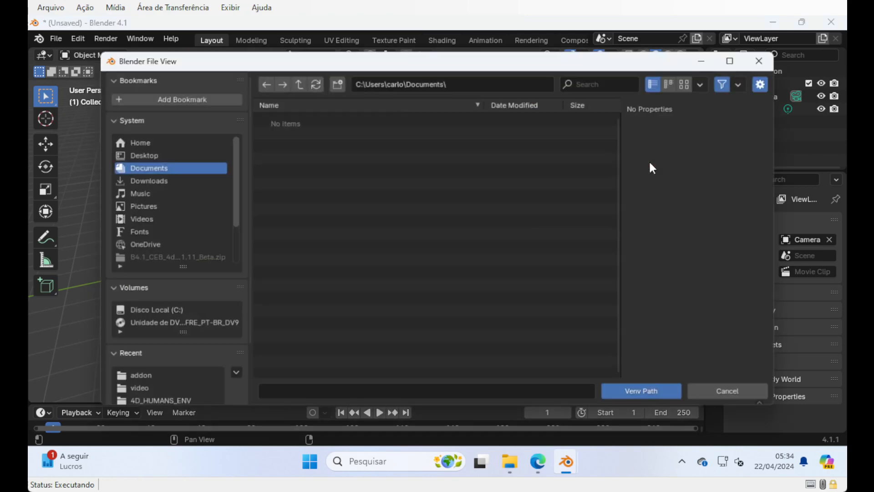
click(162, 310)
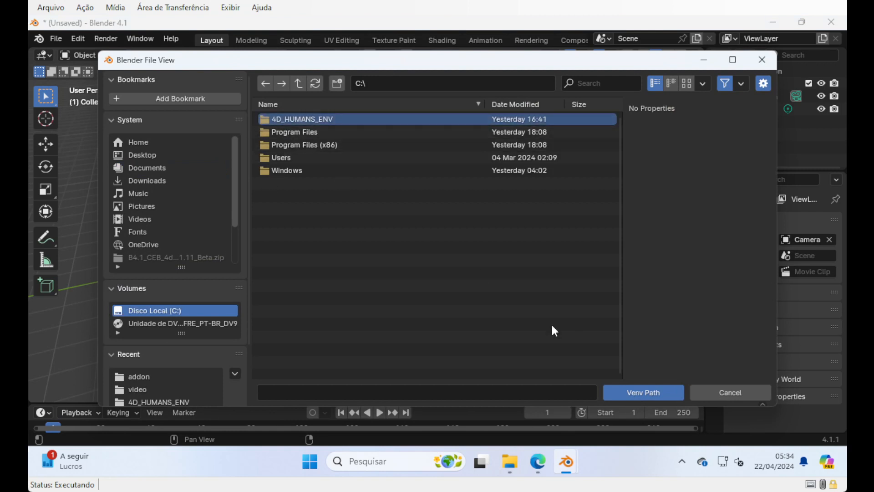
double_click(302, 118)
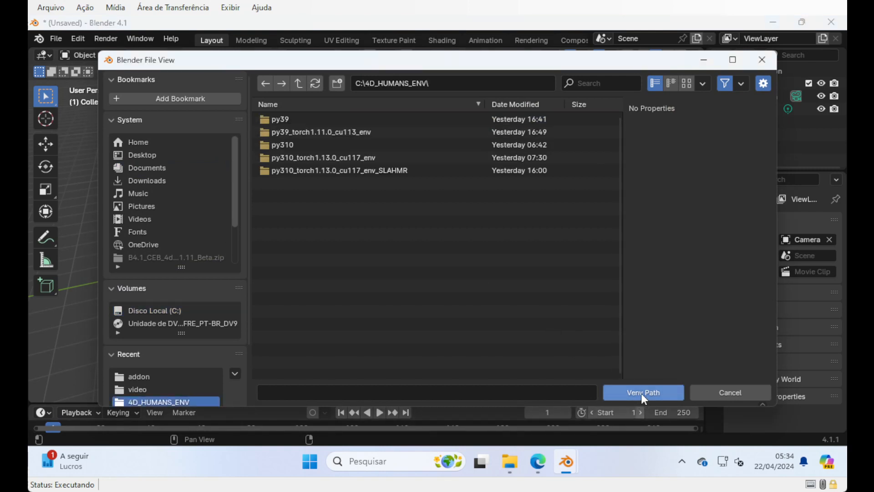
click(641, 393)
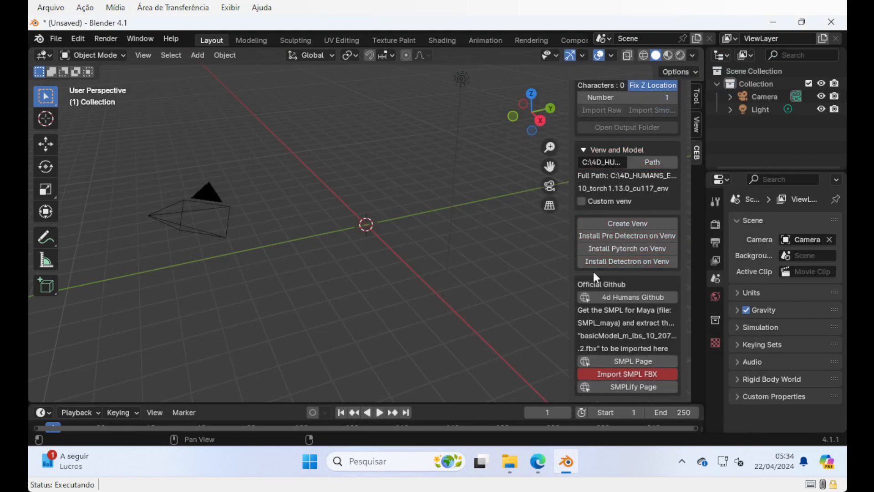
mouse_move(608, 296)
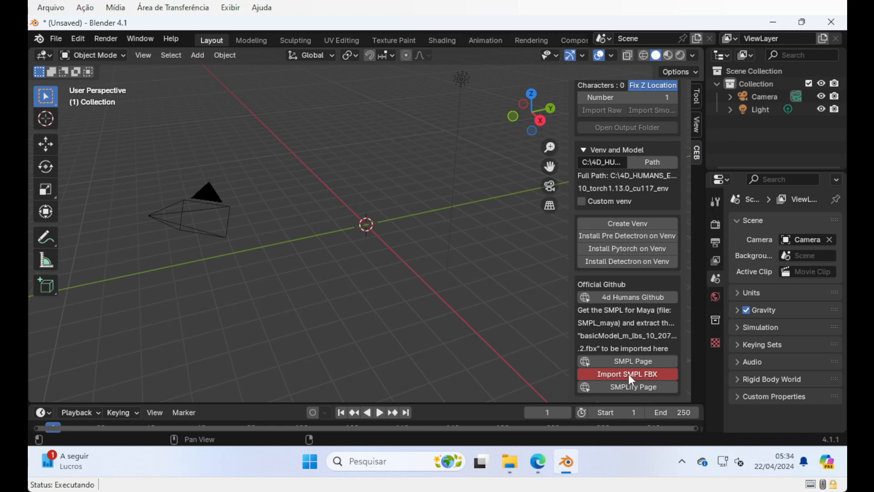
Step: Import basicModel_m_lbs_10_207_0_v1.0.2.fbx from compartilhar's addon folder as the SMPL FBX
click(627, 374)
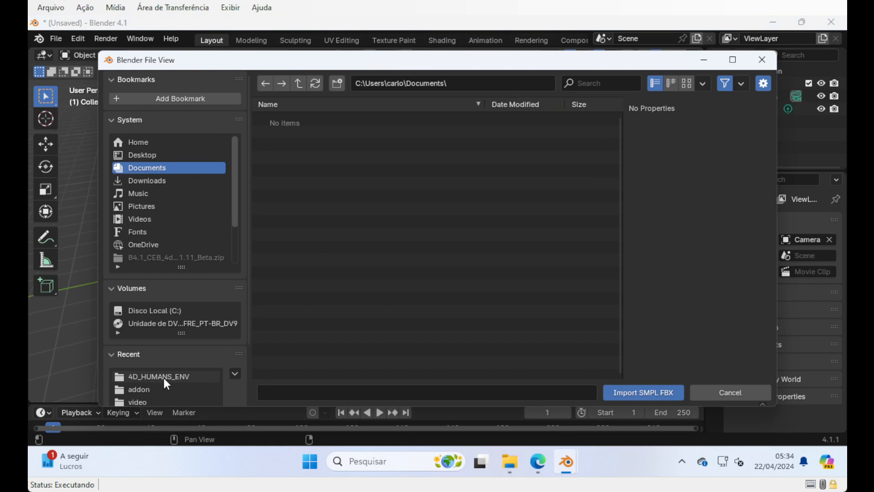
double_click(157, 377)
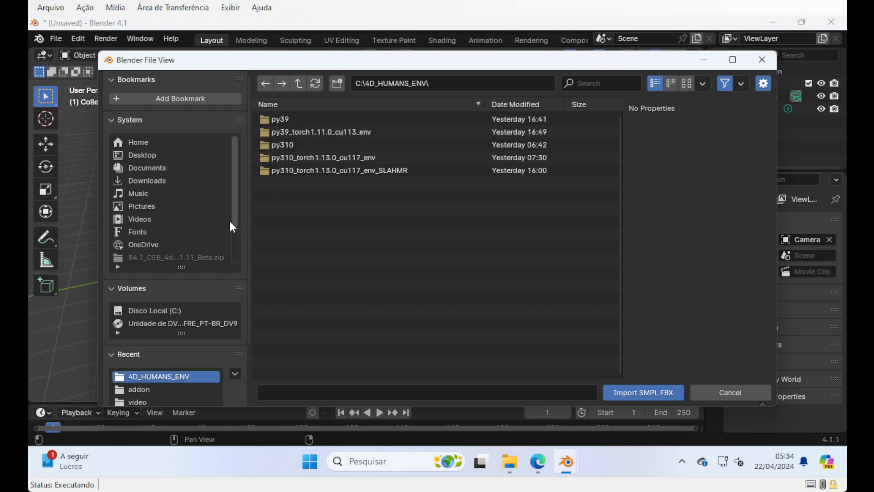
scroll(down, 3)
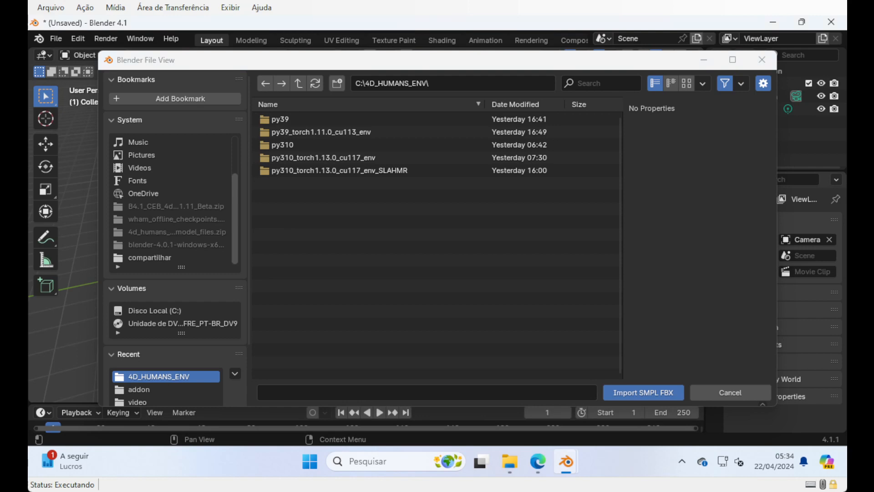
click(147, 168)
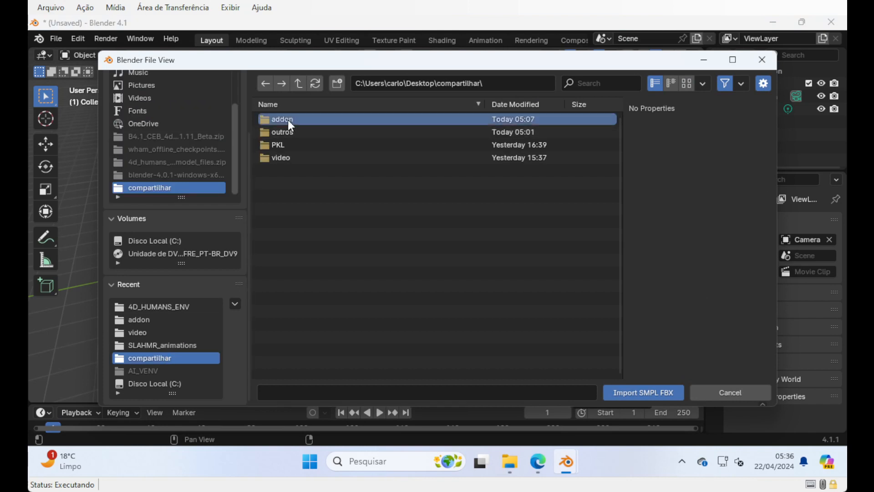
double_click(281, 119)
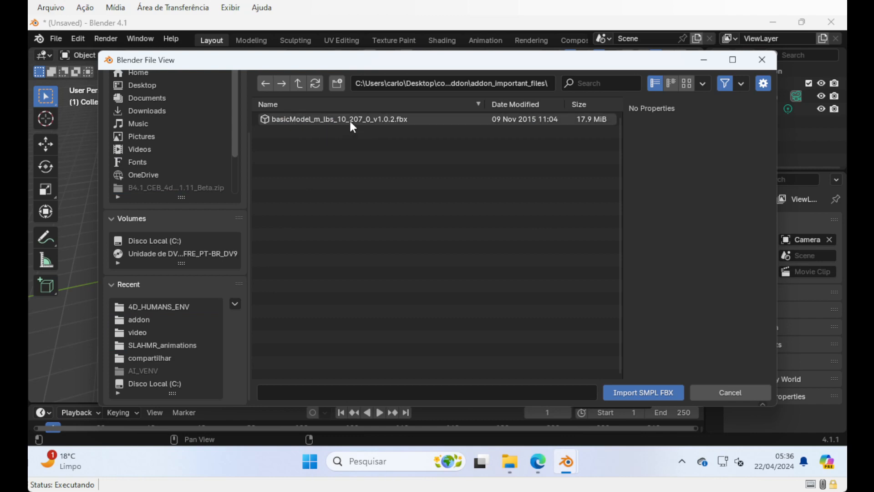
mouse_move(402, 126)
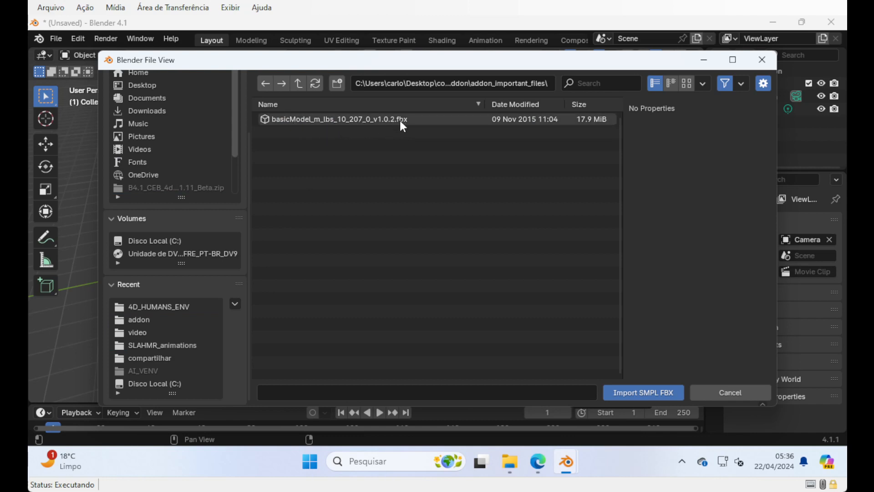
click(340, 119)
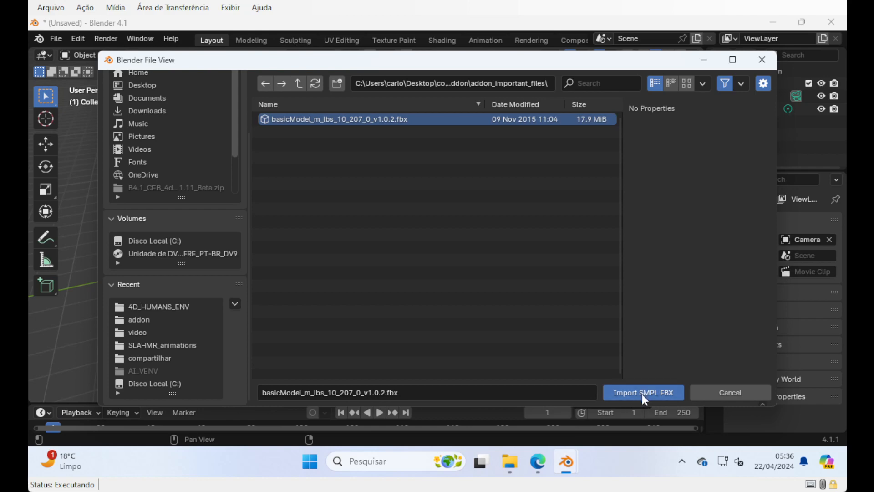
click(642, 392)
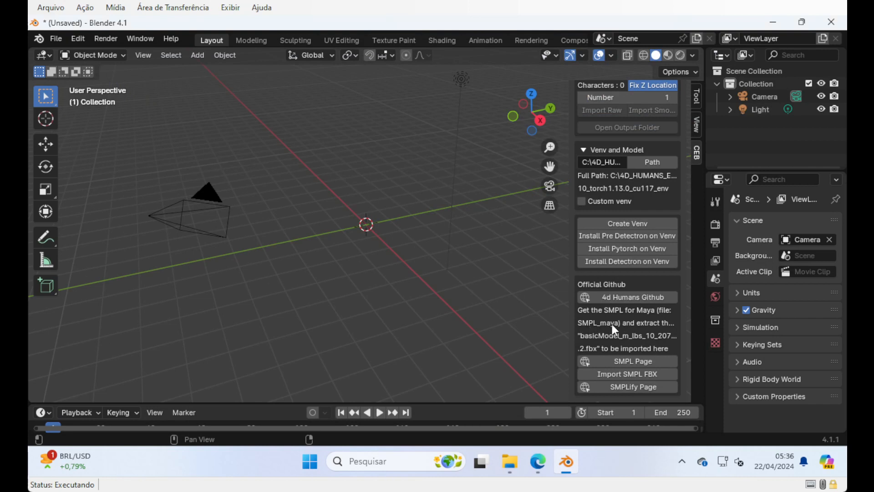
mouse_move(594, 345)
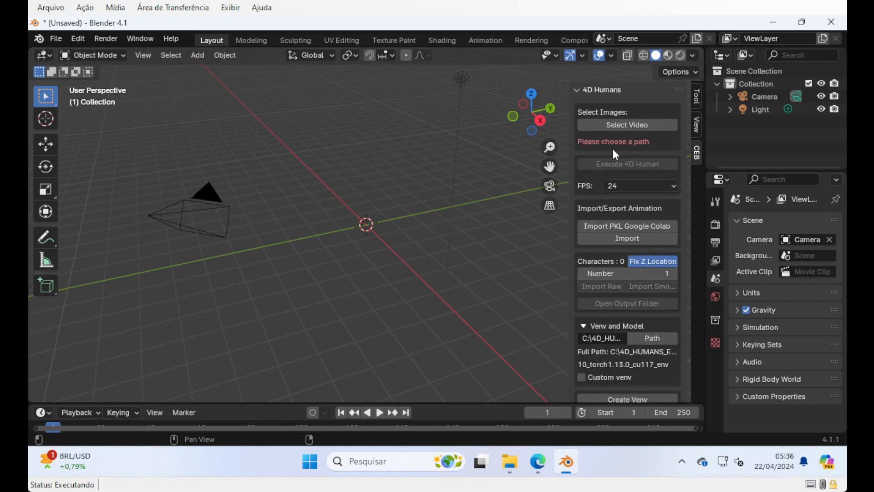
mouse_move(584, 257)
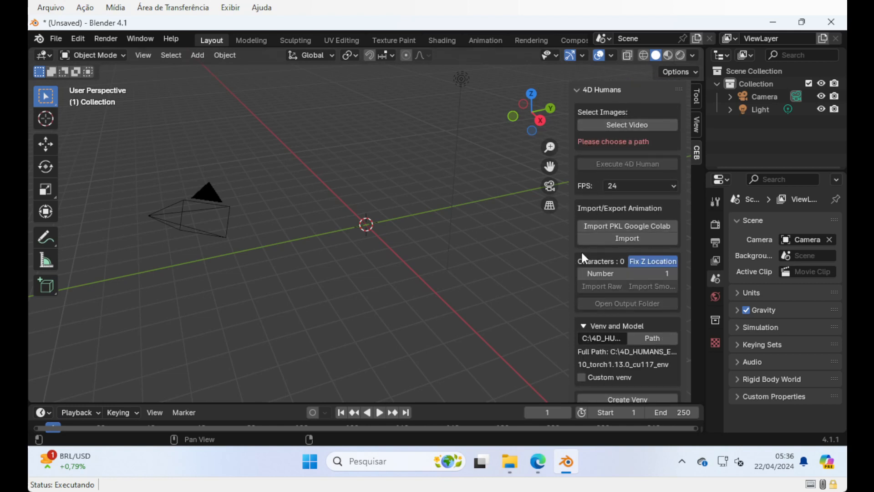
scroll(down, 3)
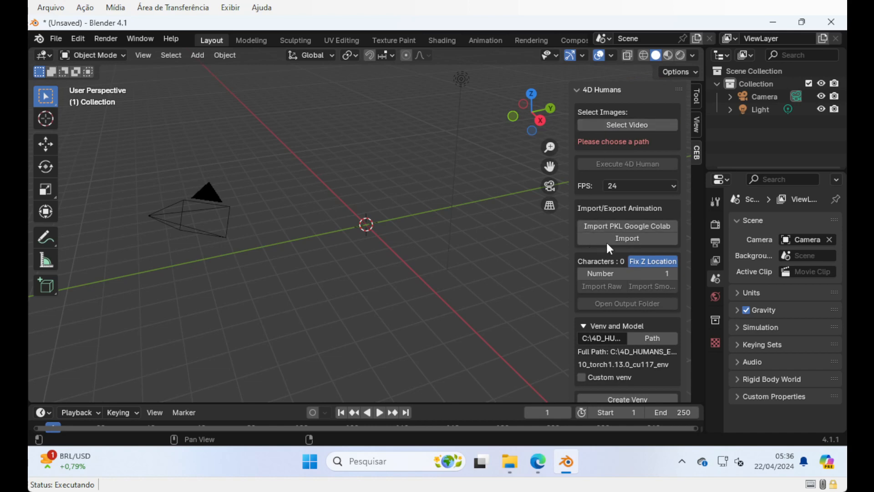
click(601, 286)
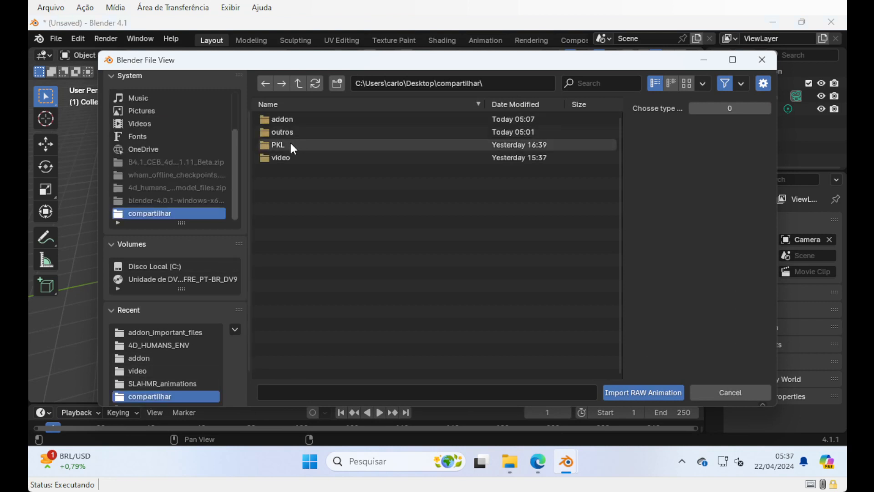
double_click(278, 145)
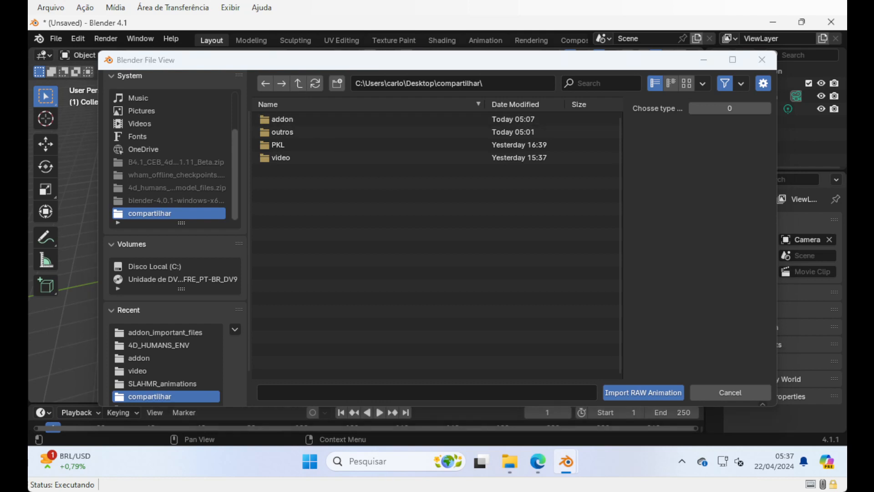
click(728, 393)
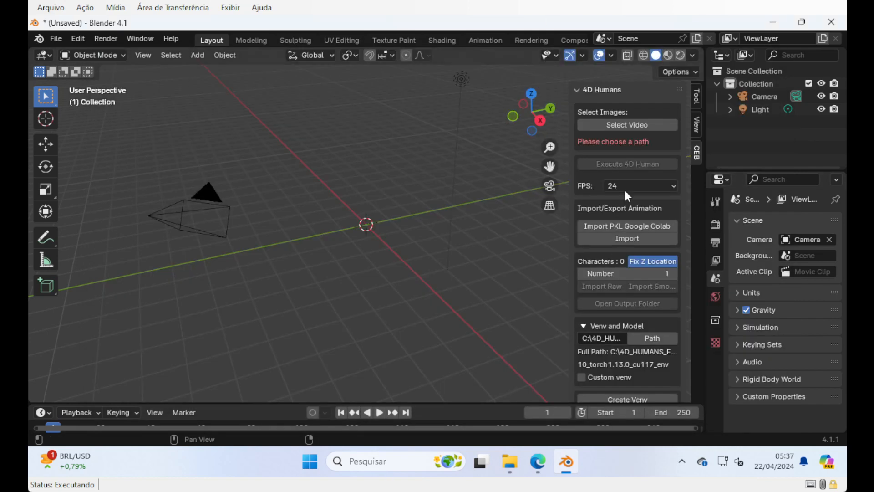
Step: Select street_sword_60fps.mp4 from the recent video folder as the source video
click(627, 124)
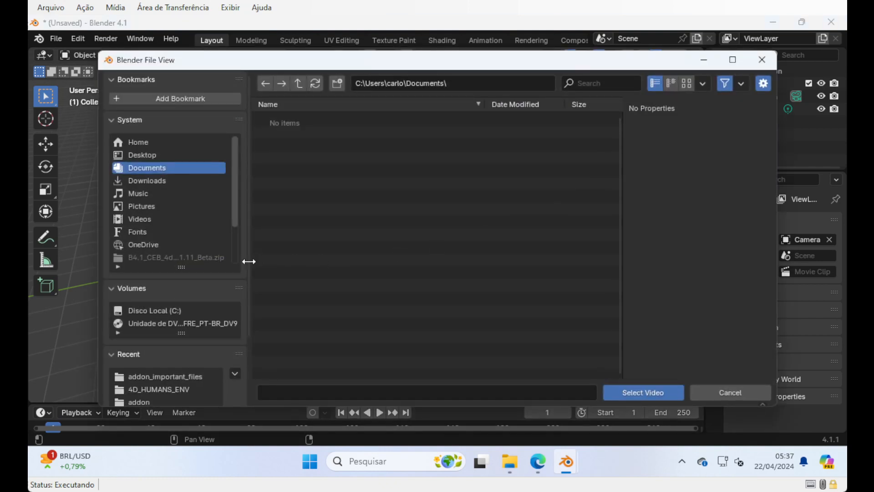
scroll(down, 3)
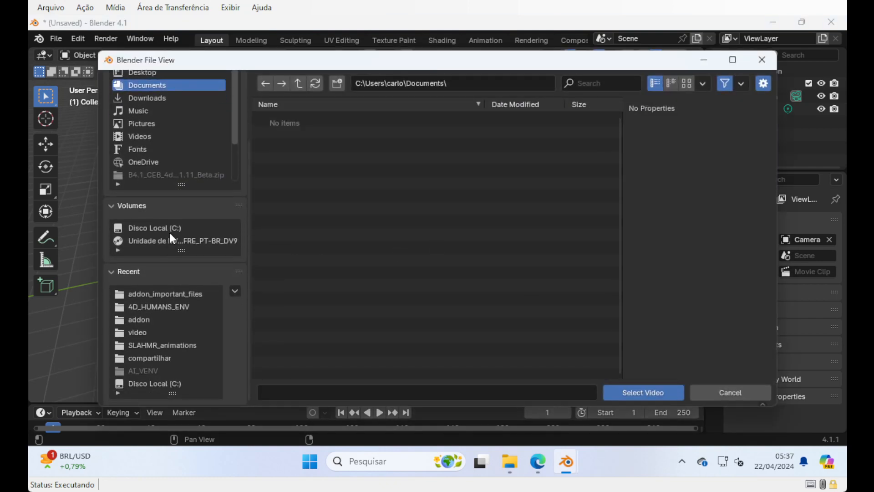
double_click(136, 332)
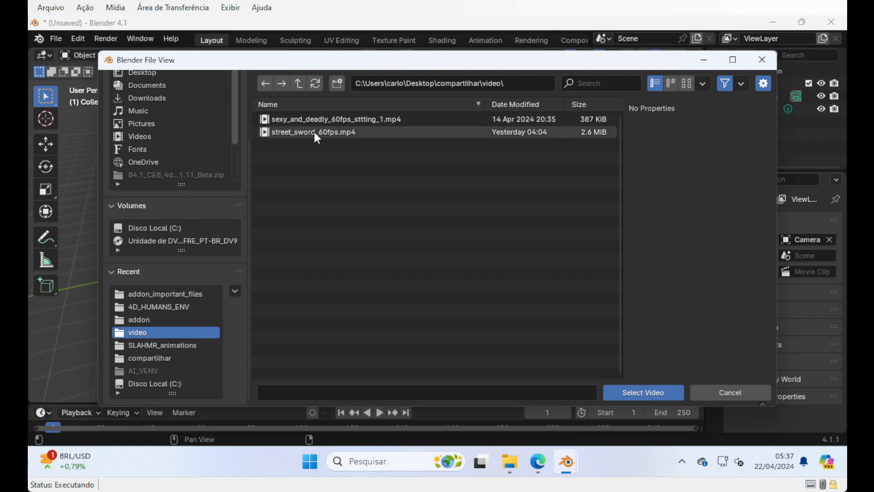
click(643, 392)
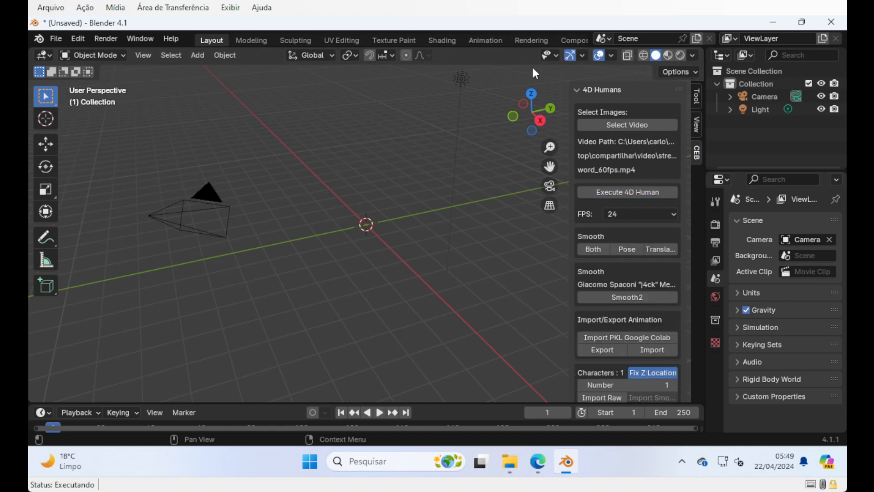
scroll(down, 3)
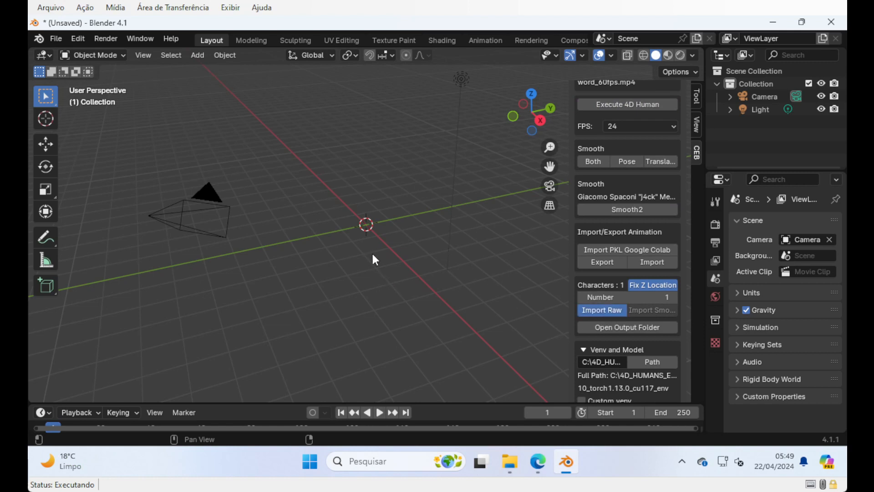
Step: Import the raw animation, orbit to the figure, and select Finalized_Armature
click(601, 309)
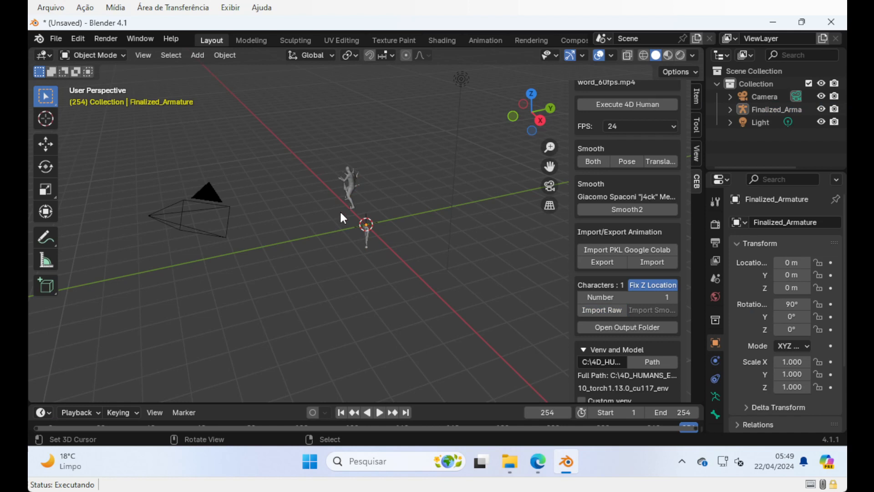
drag(346, 212, 326, 226)
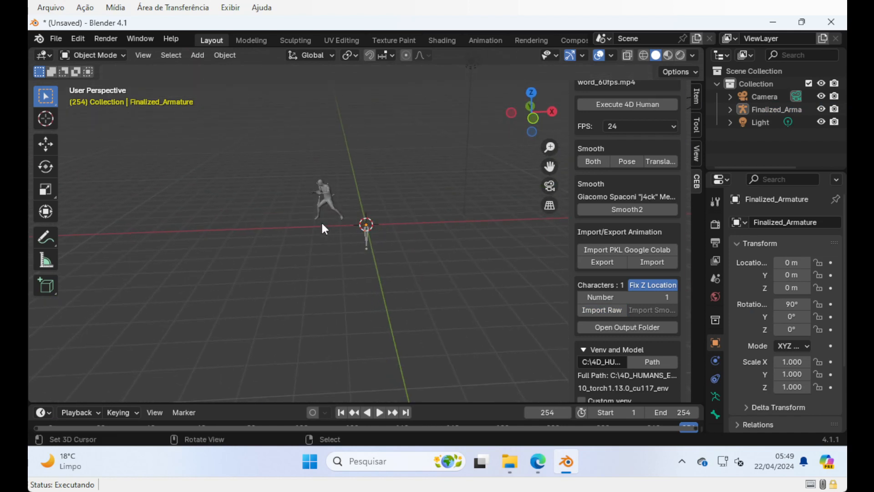
click(381, 413)
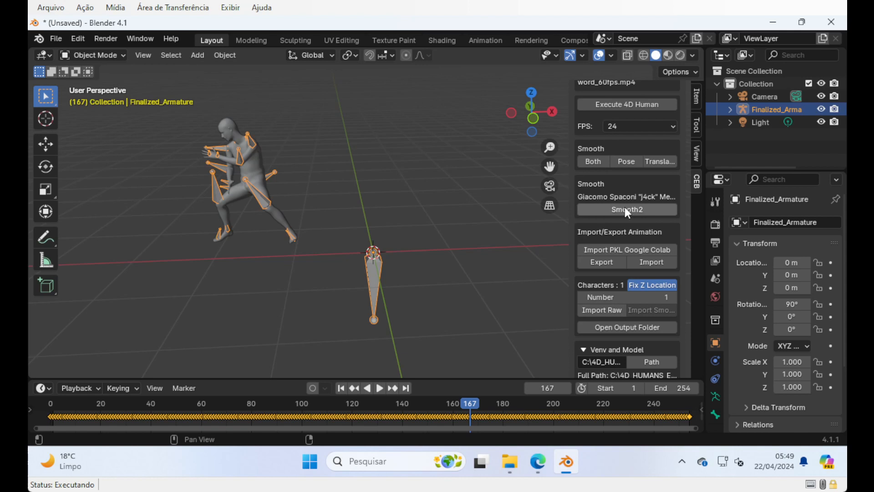
mouse_move(600, 208)
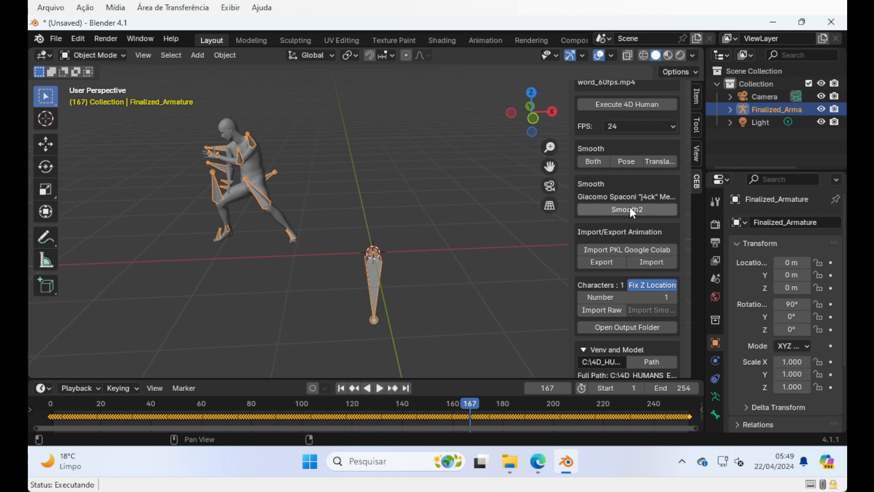
Step: Apply Smooth2 to the armature, set FPS to 60, and start timeline playback
click(626, 209)
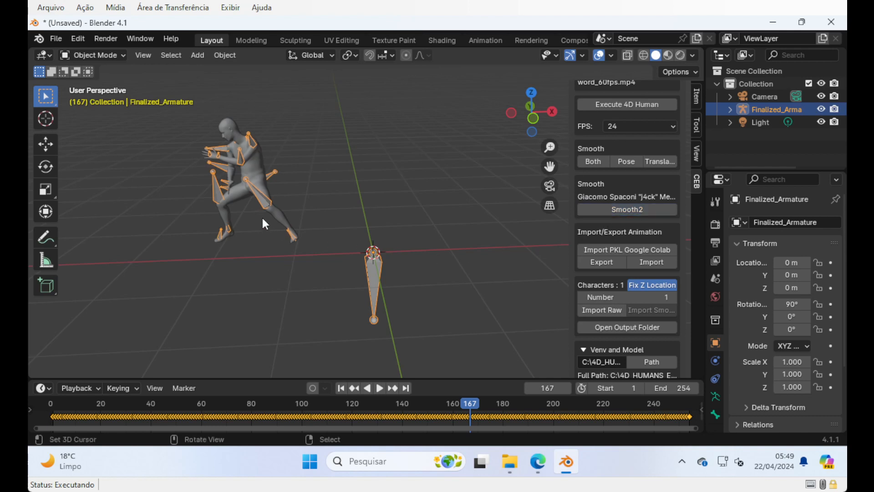
click(384, 388)
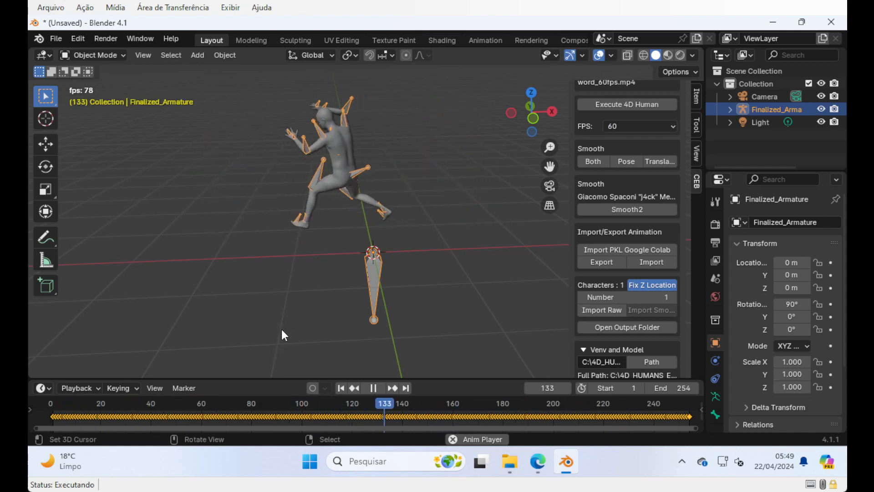
click(372, 388)
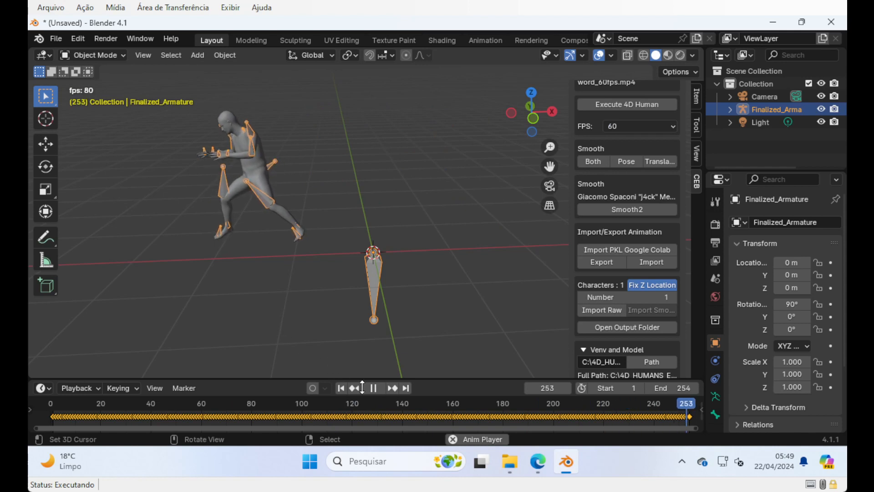